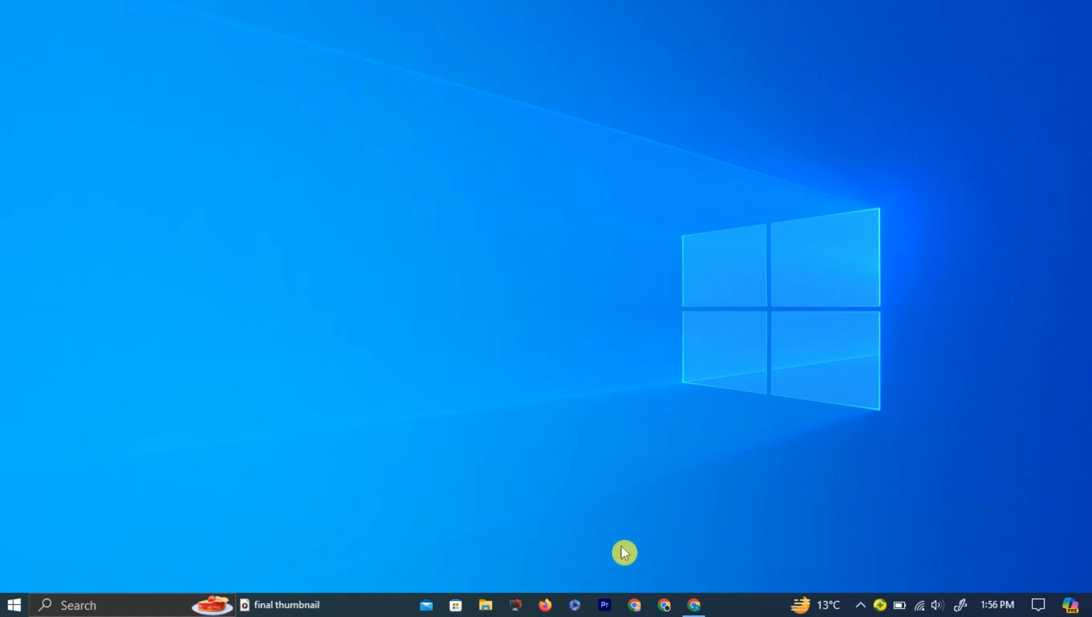
mouse_move(546, 472)
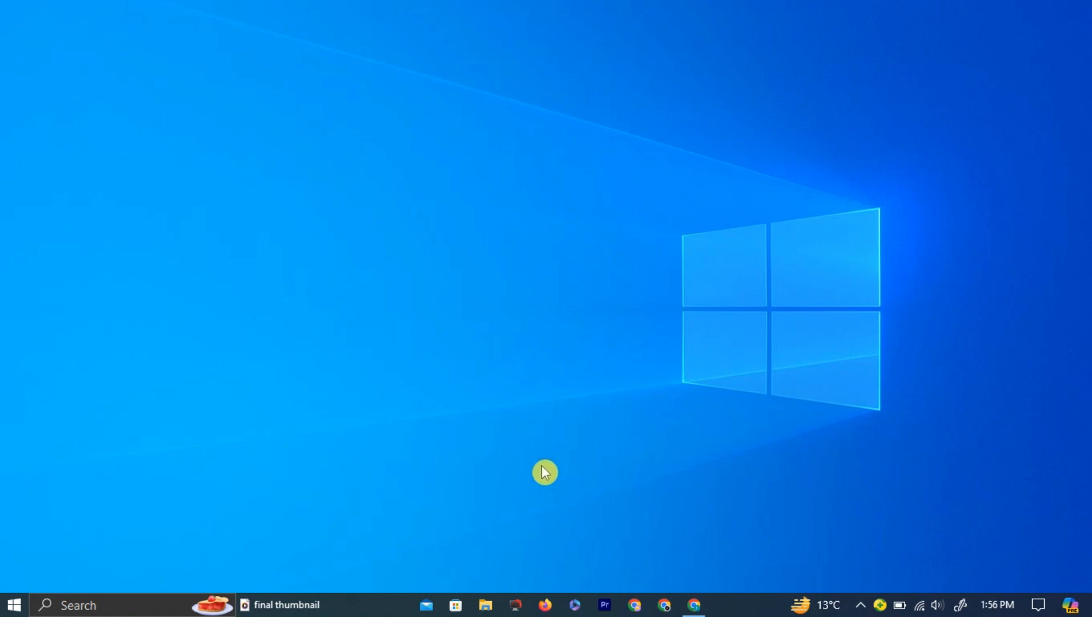
mouse_move(668, 532)
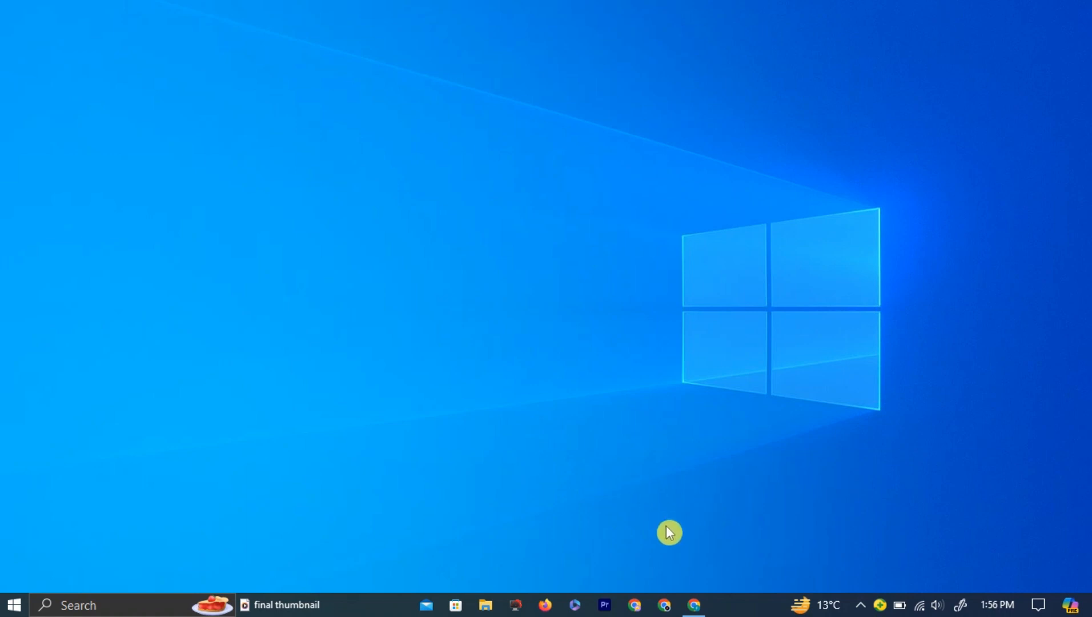
- Launch Chrome and go to copilot.microsoft.com from the address bar suggestions
left_click(694, 604)
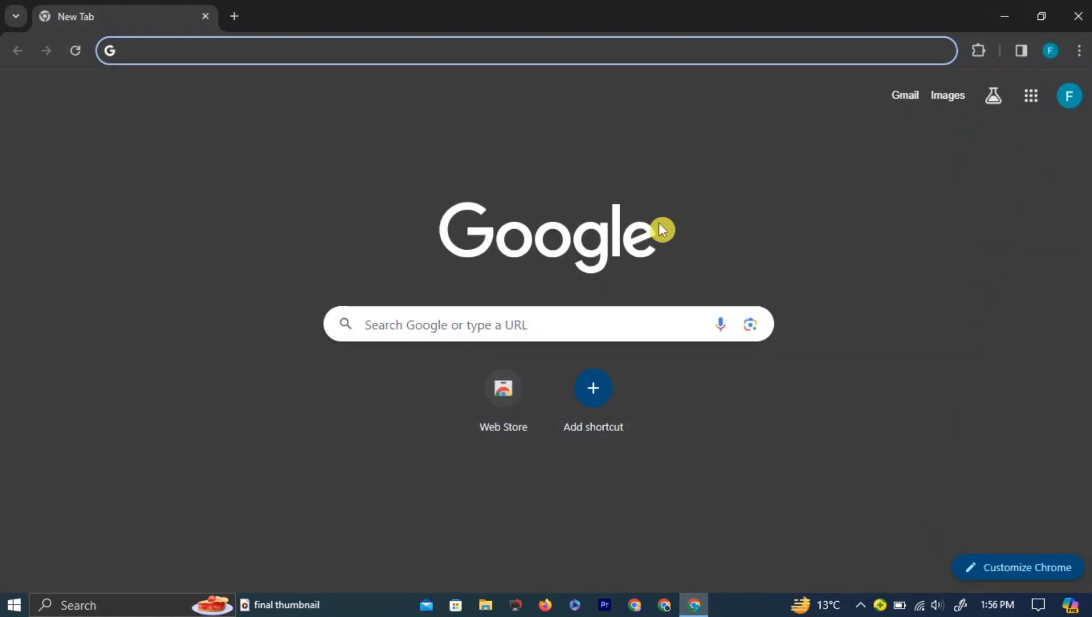
mouse_move(316, 26)
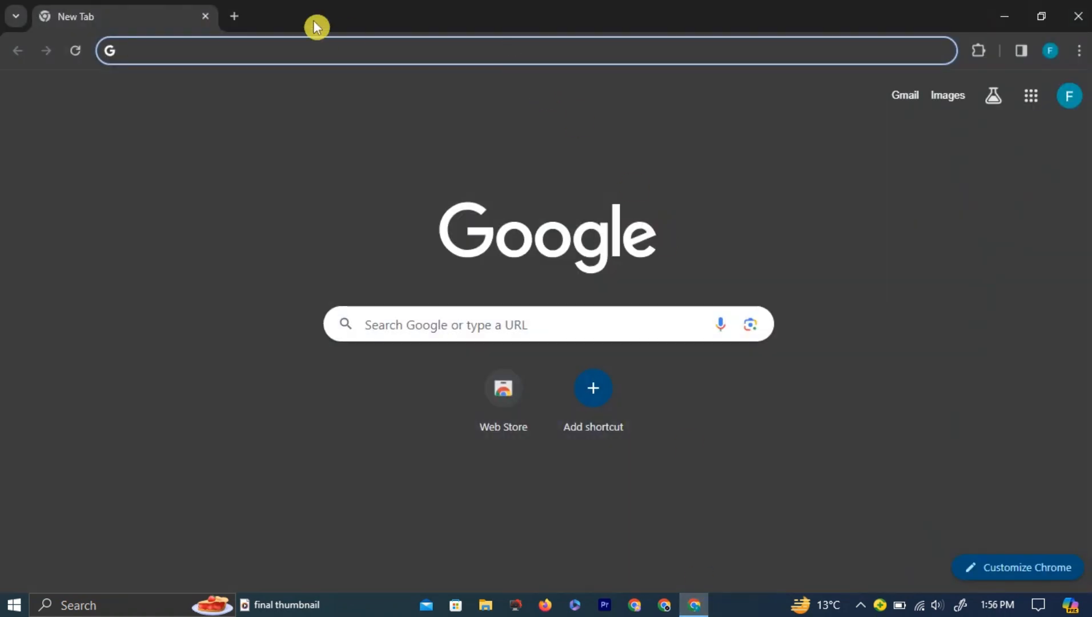
type("copilot.microsoft.com")
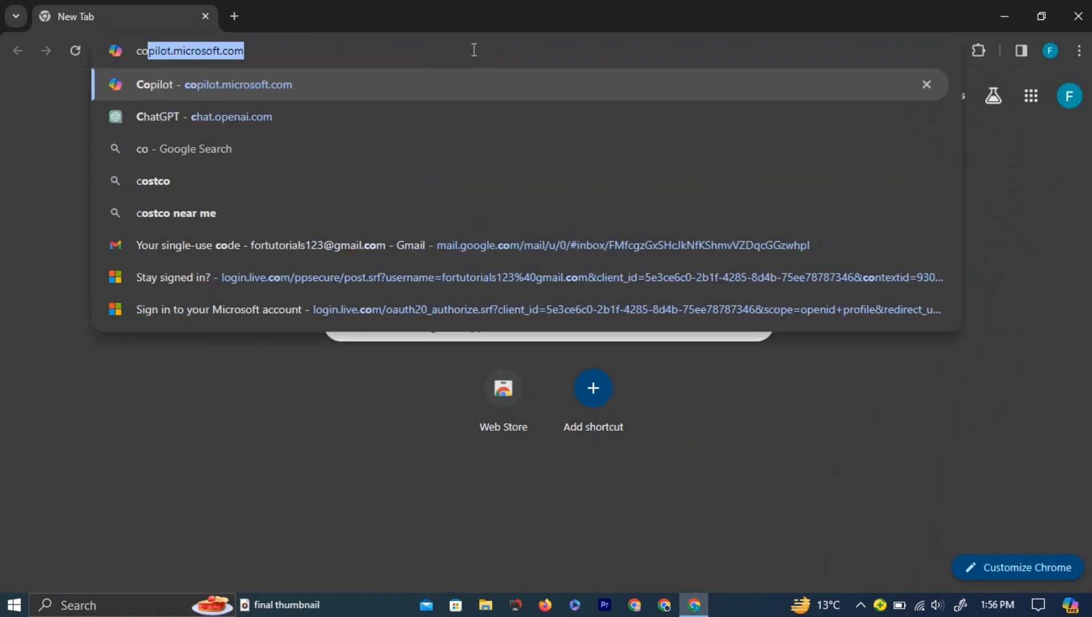
type("copiloy")
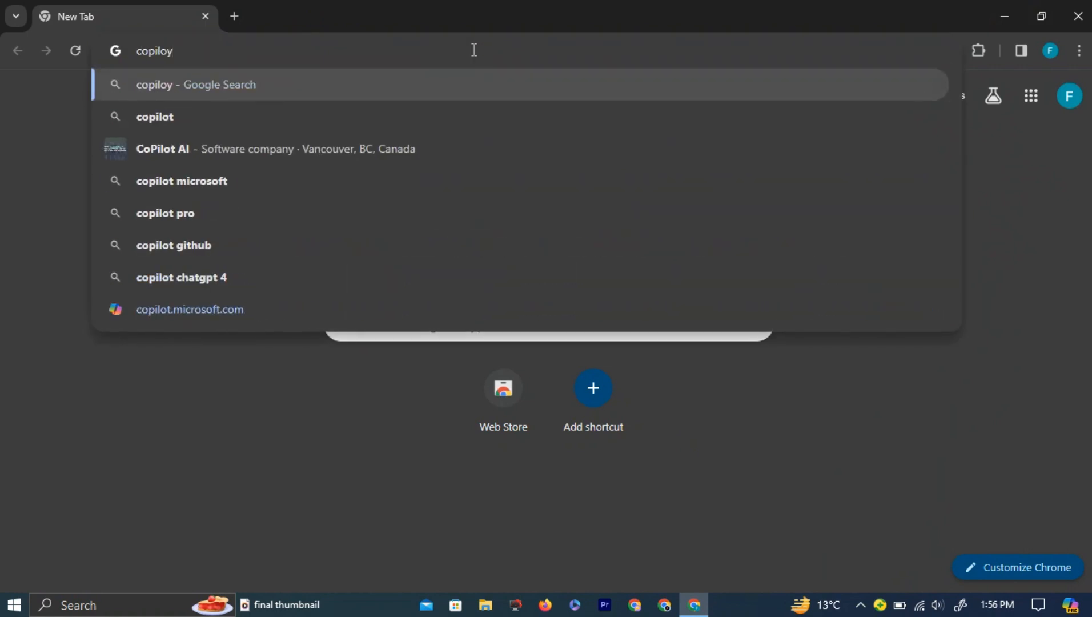
left_click(190, 309)
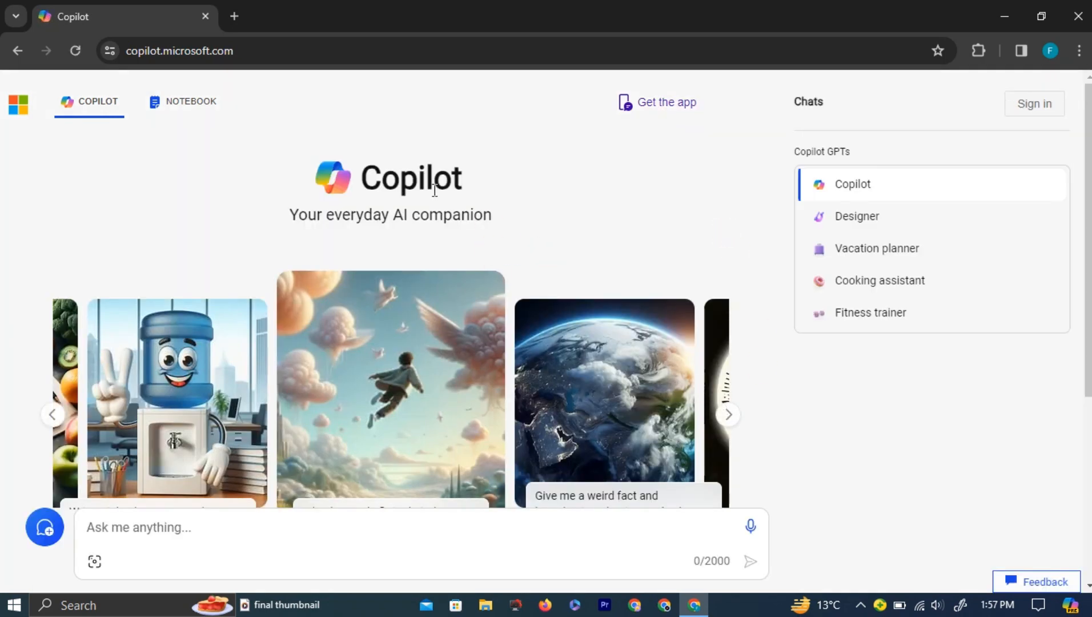
mouse_move(432, 310)
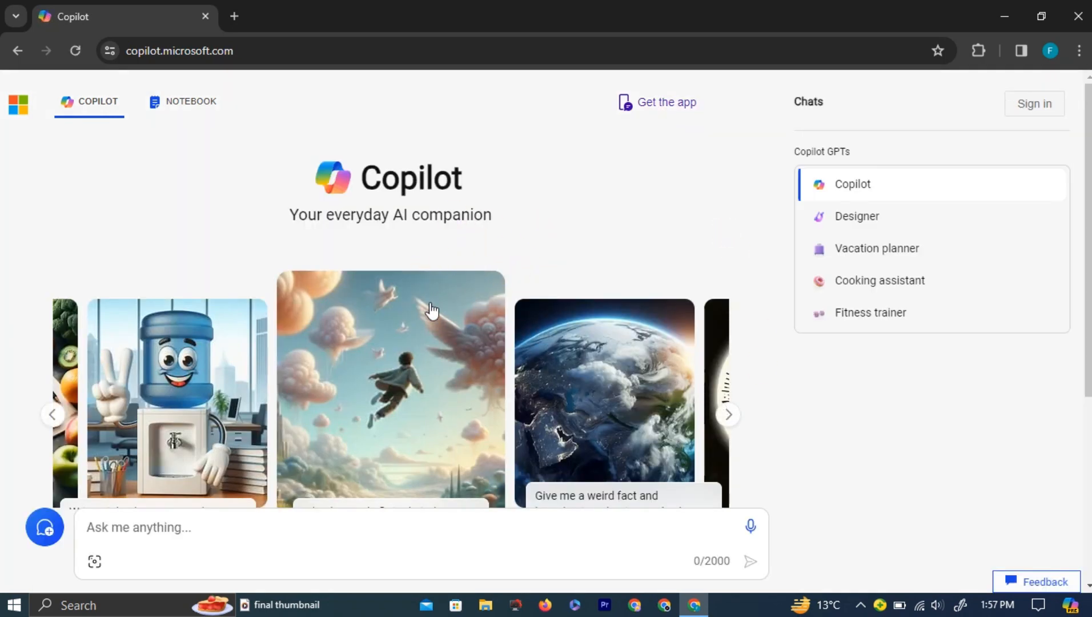
scroll("down", 3)
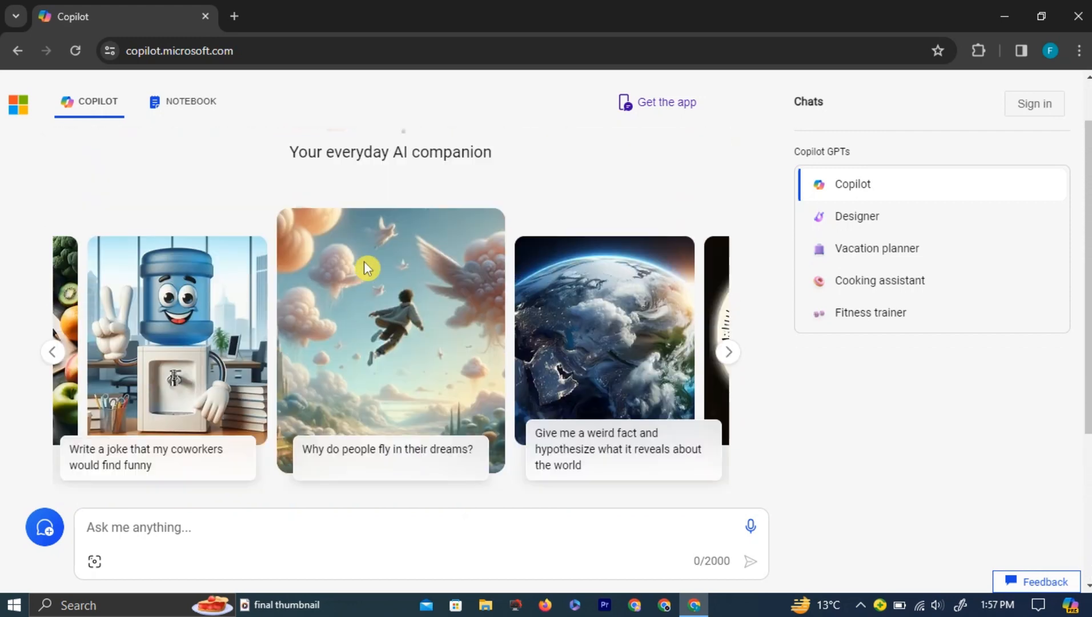
- Sign in to Copilot using a personal Microsoft account
left_click(1035, 104)
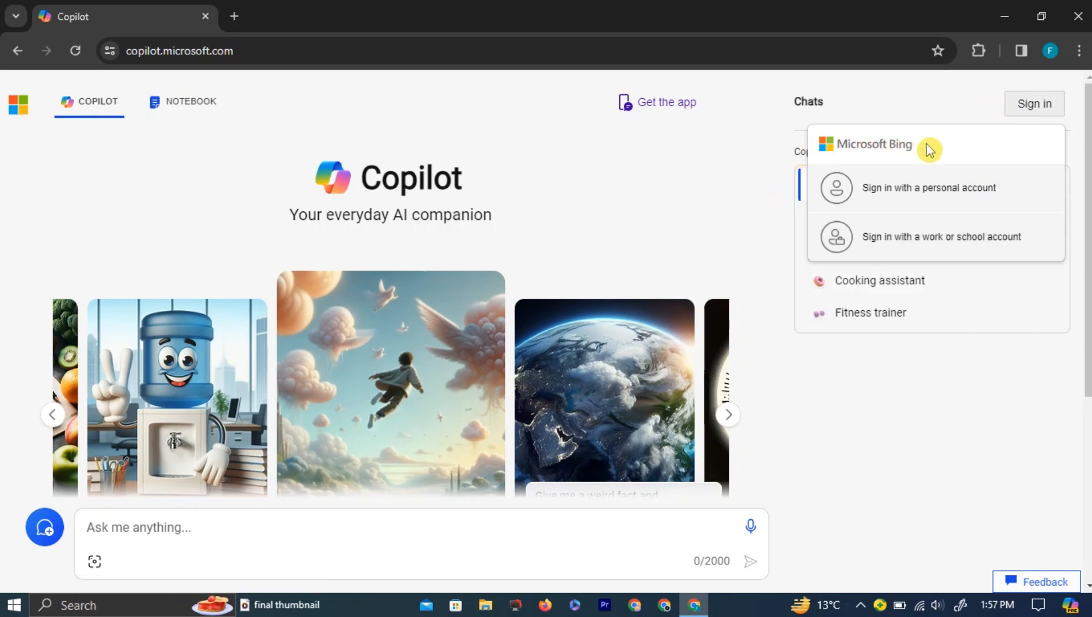
mouse_move(927, 237)
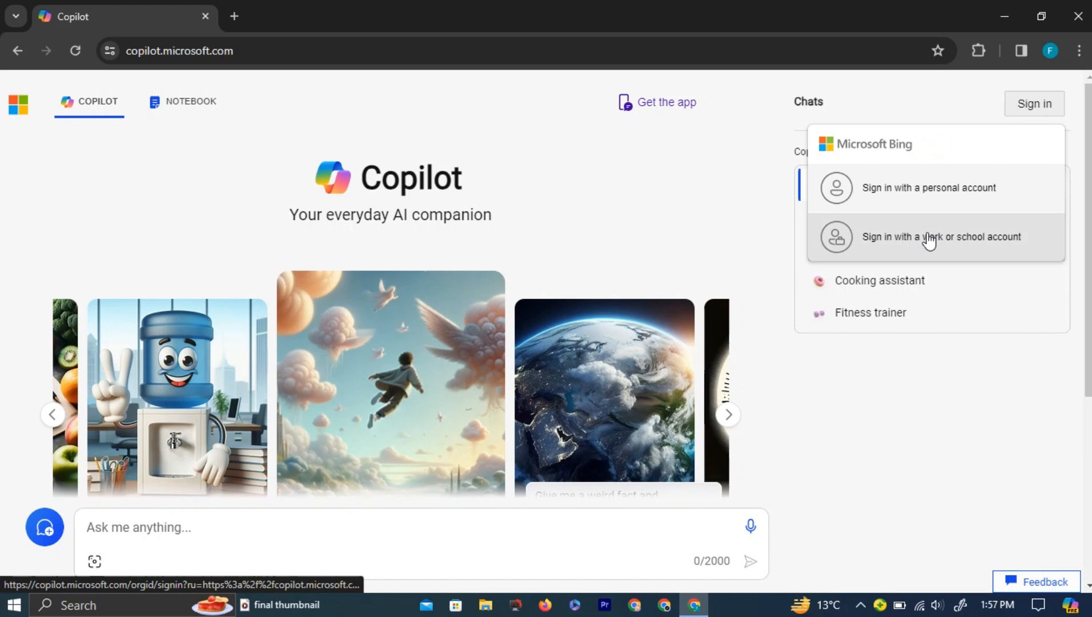
mouse_move(940, 192)
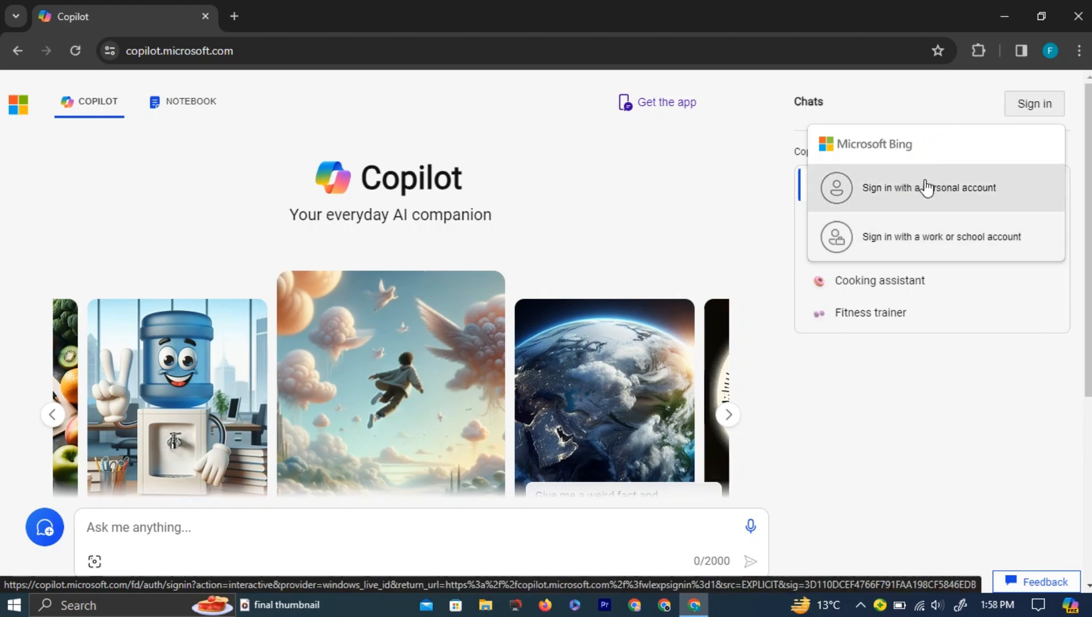
left_click(929, 187)
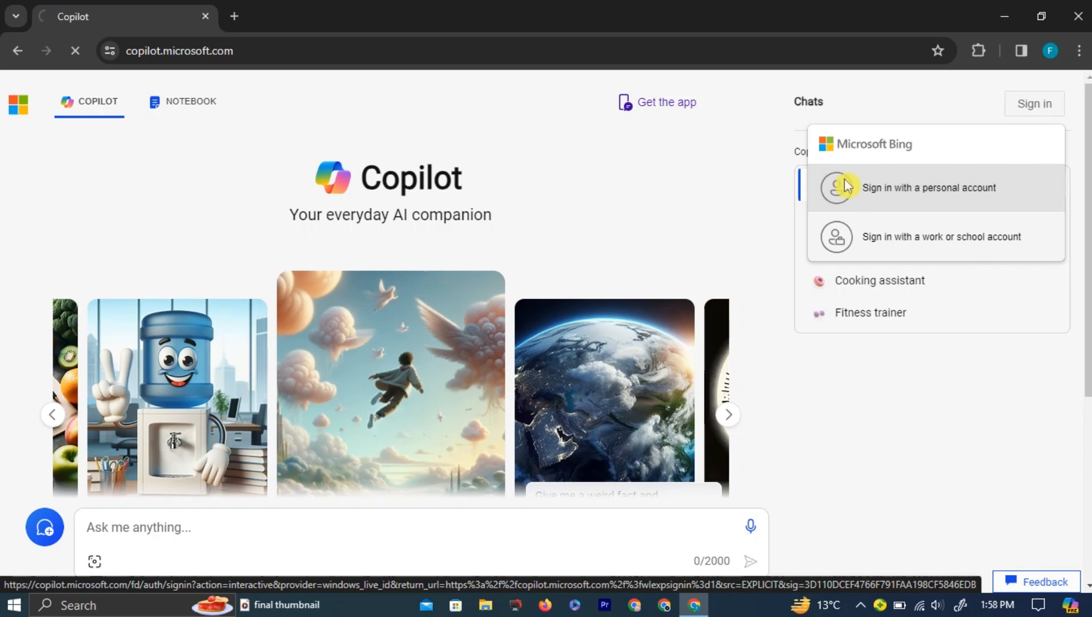
left_click(930, 188)
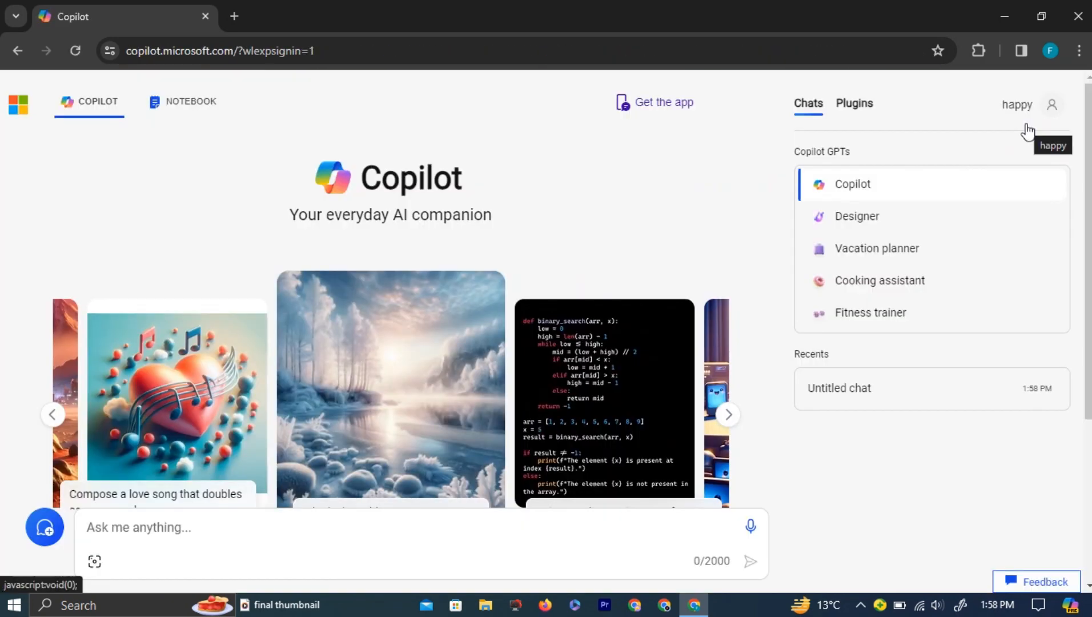
mouse_move(852, 124)
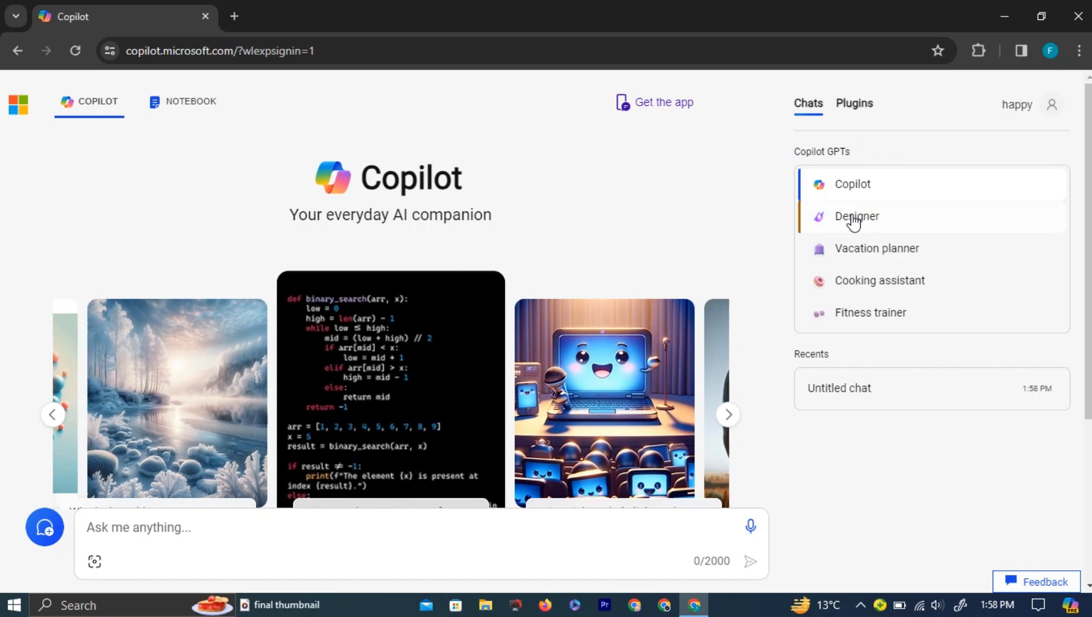
- Select the Designer GPT from the Copilot GPTs list
left_click(857, 216)
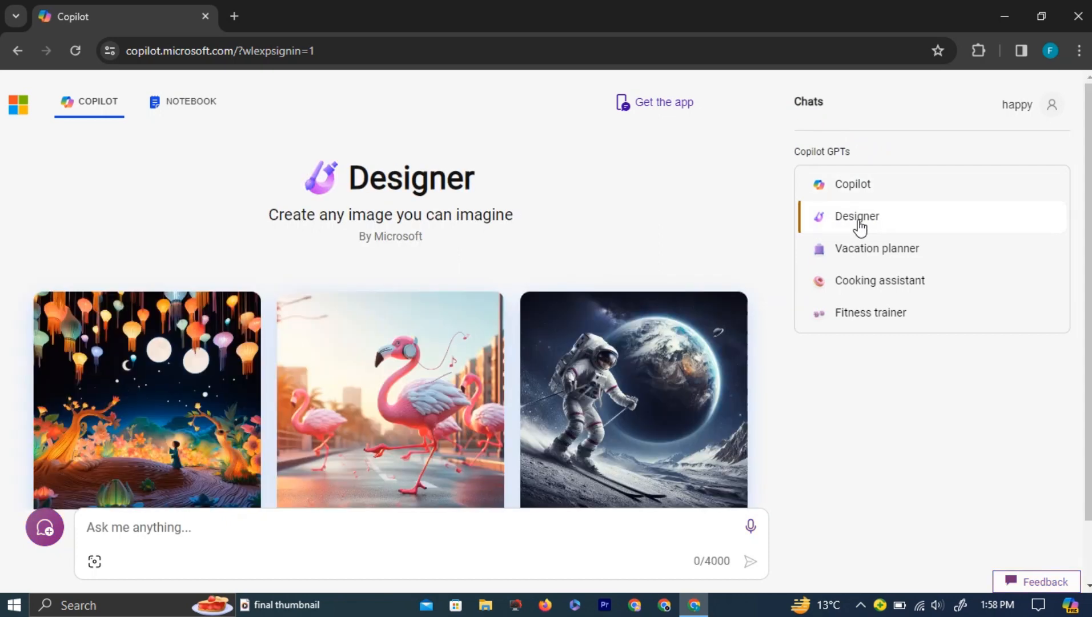
mouse_move(569, 222)
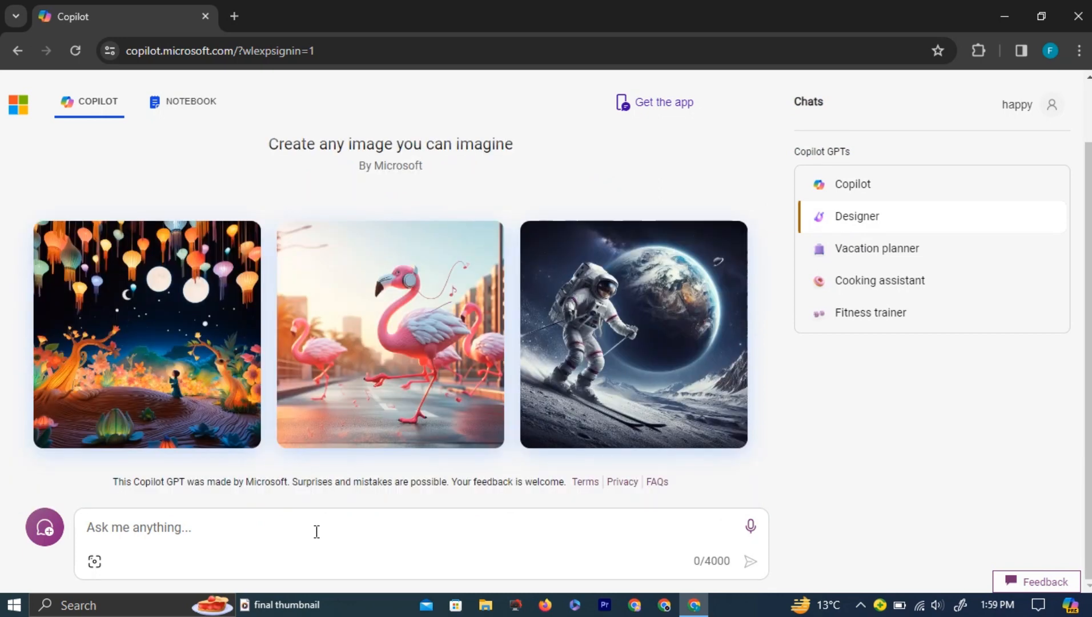
- Ask Designer to make a logo for the HowToMaster YouTube channel
type("m")
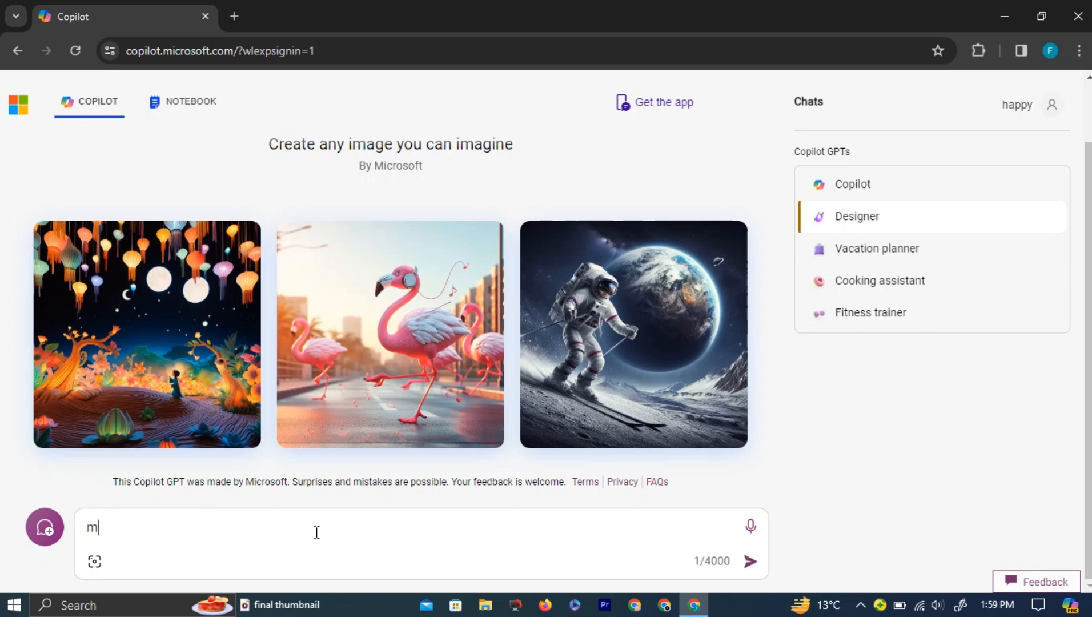
type("ake a logo")
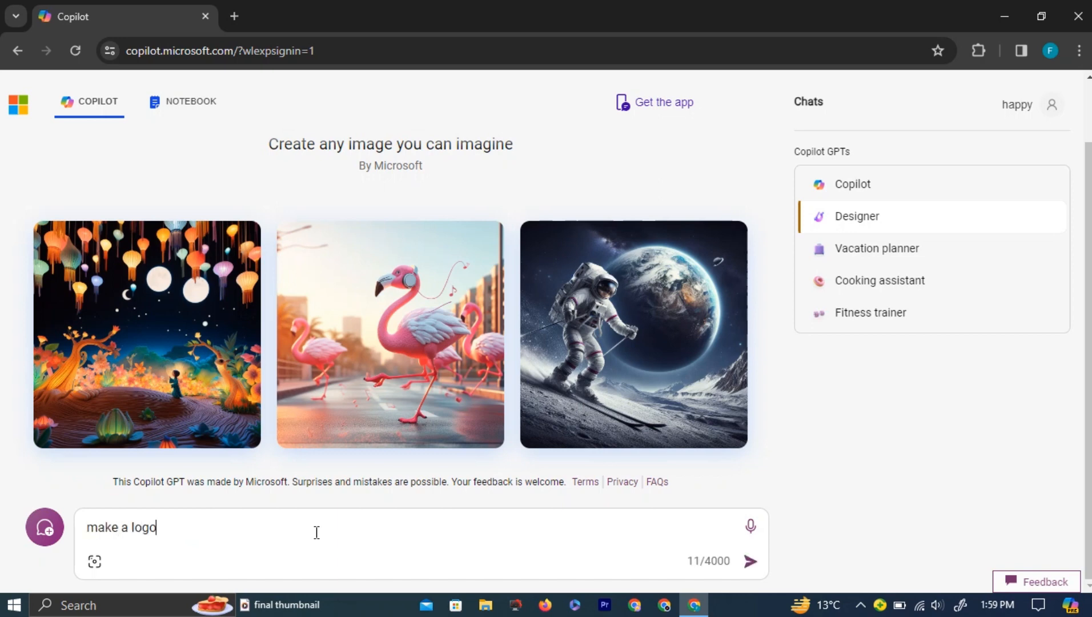
type("for my")
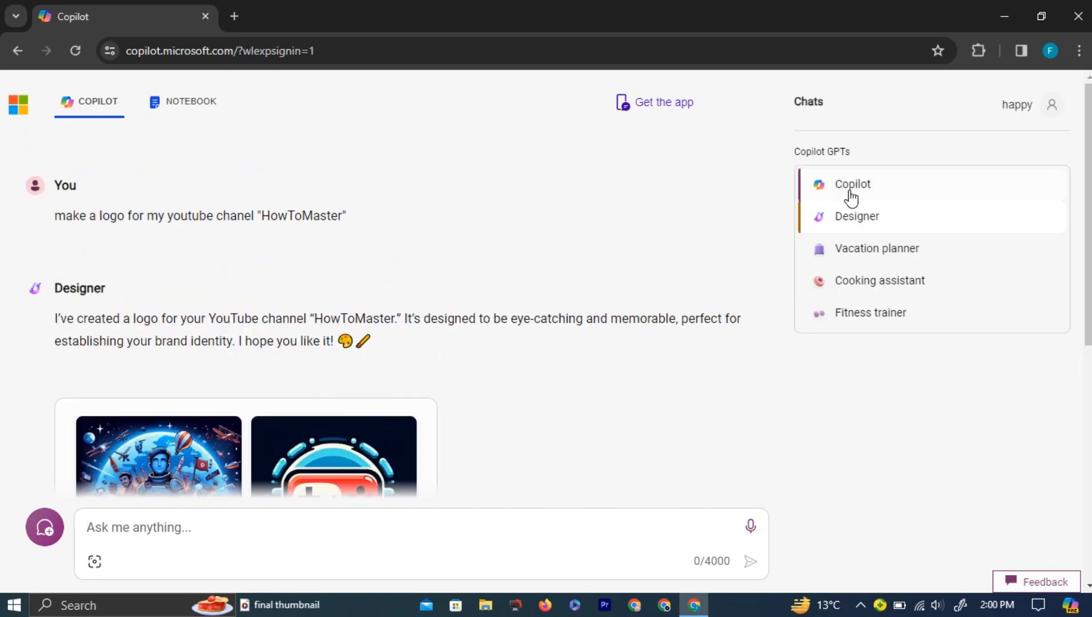
- Open Copilot chat and cycle through More Creative, More Balanced, then More Precise styles
left_click(852, 184)
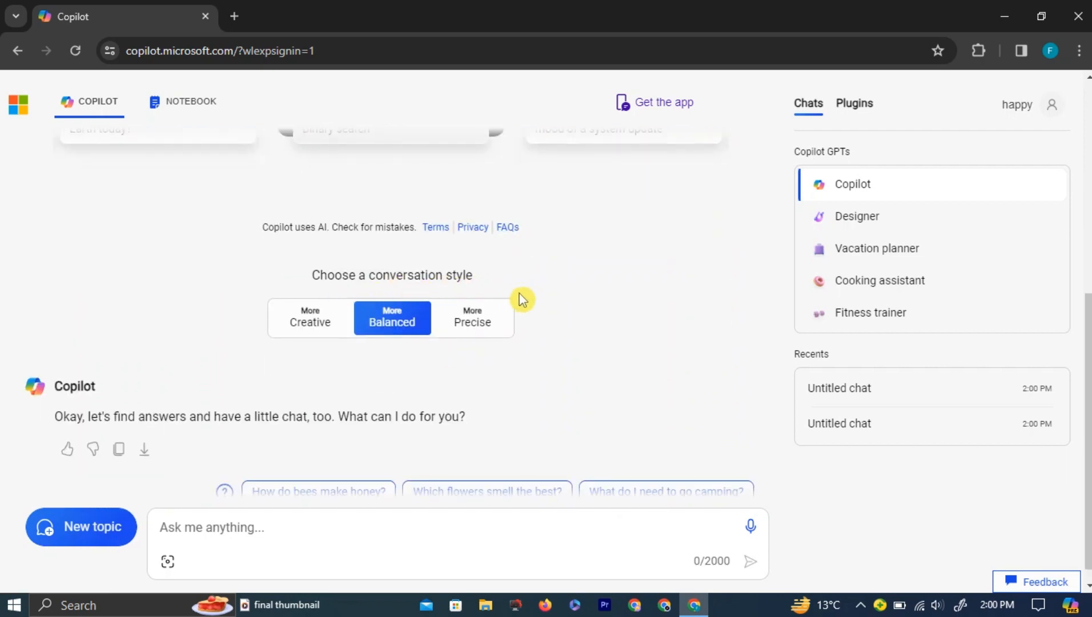
mouse_move(456, 349)
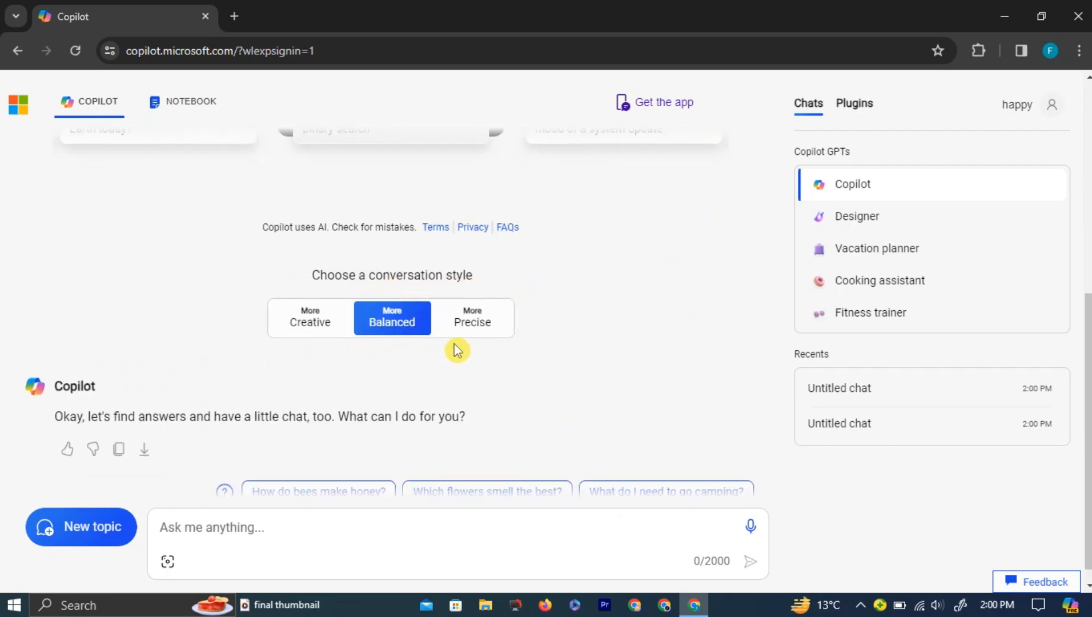
mouse_move(370, 346)
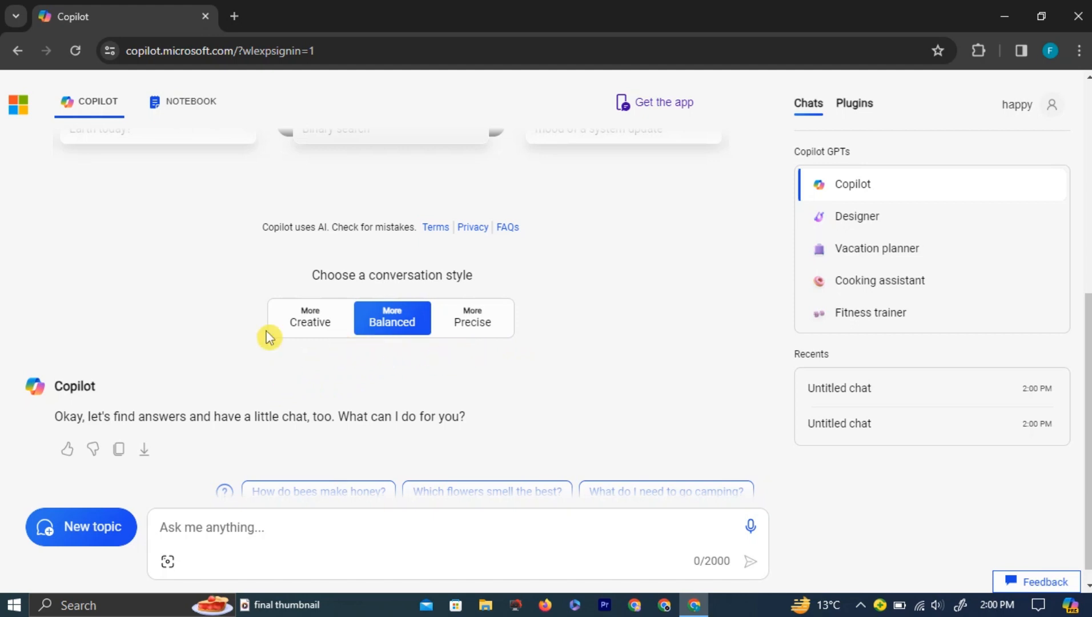
left_click(309, 318)
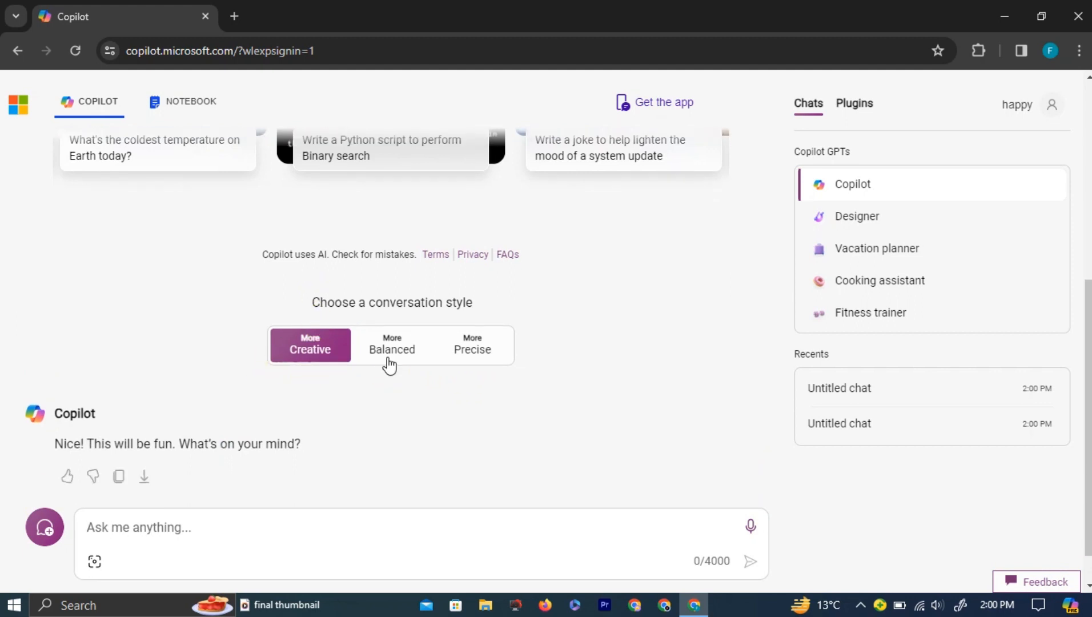
left_click(392, 331)
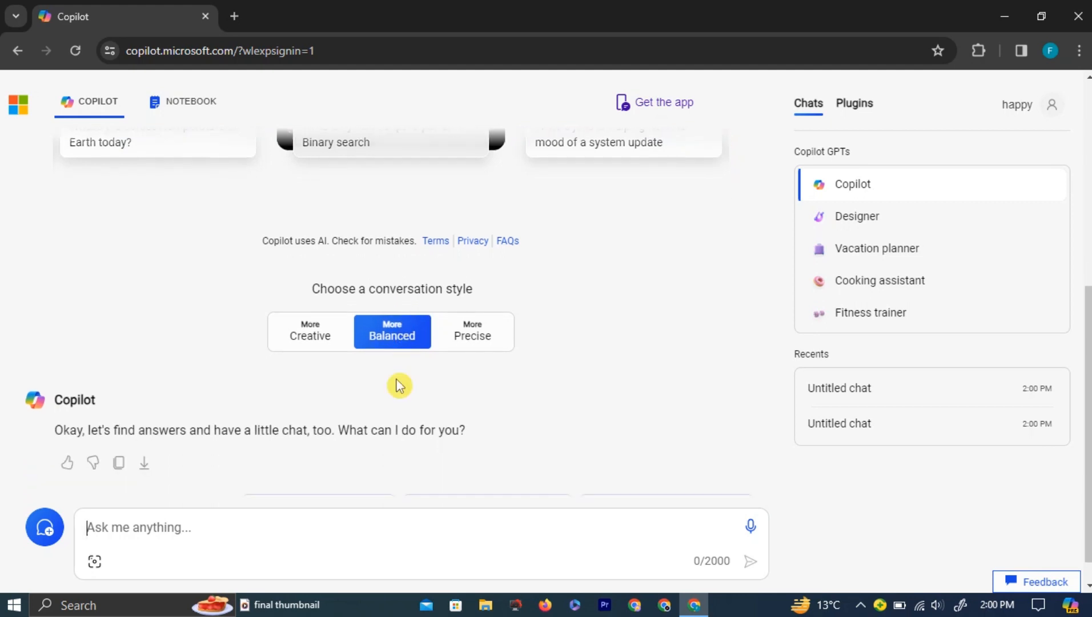
mouse_move(391, 362)
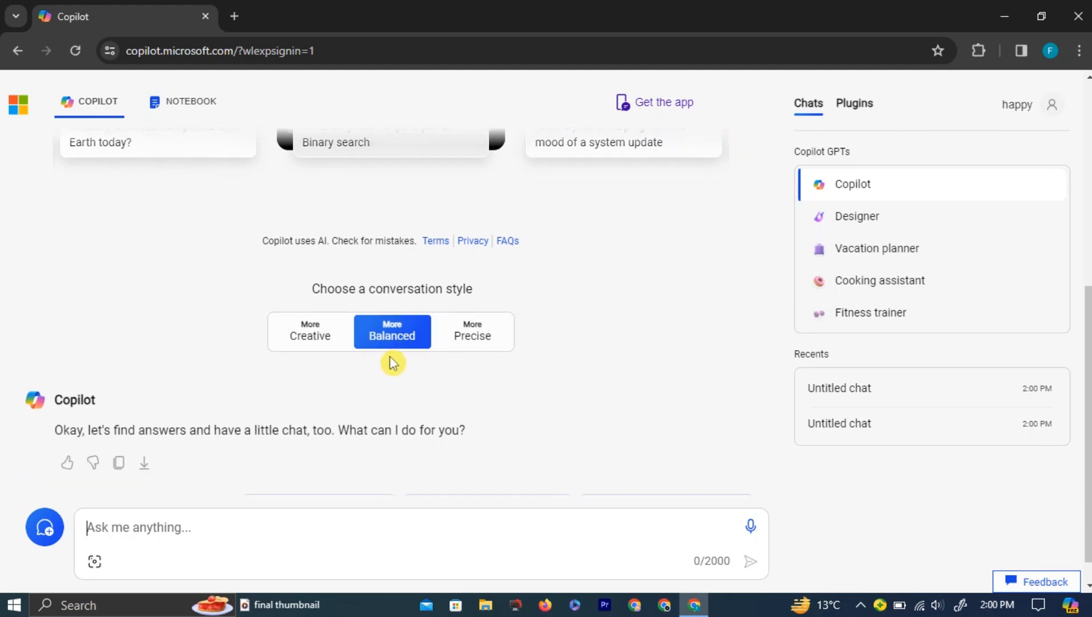
left_click(472, 382)
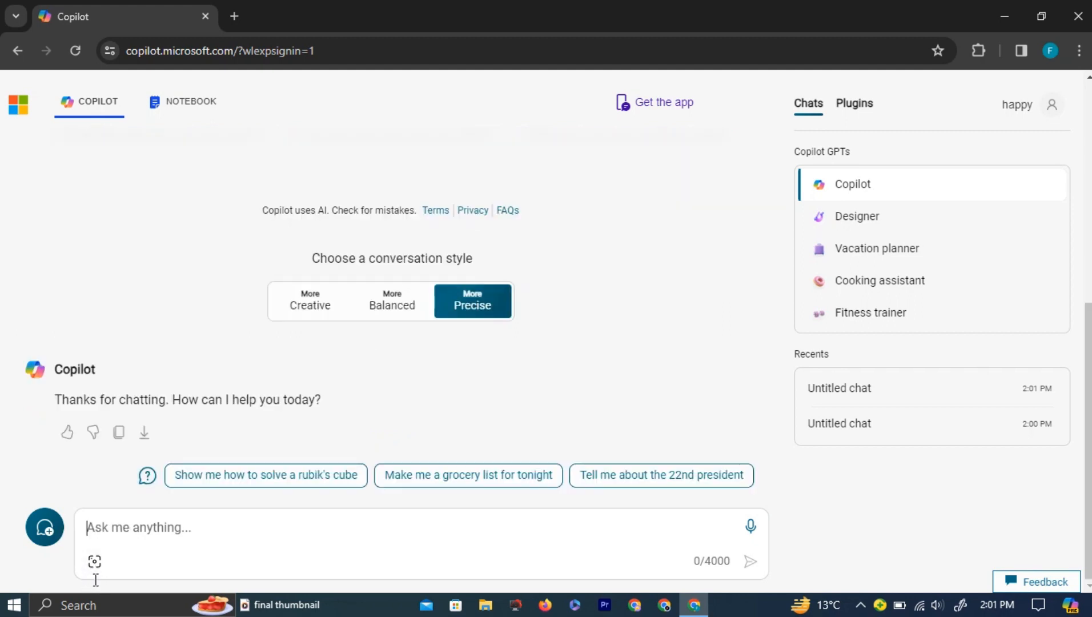
mouse_move(95, 561)
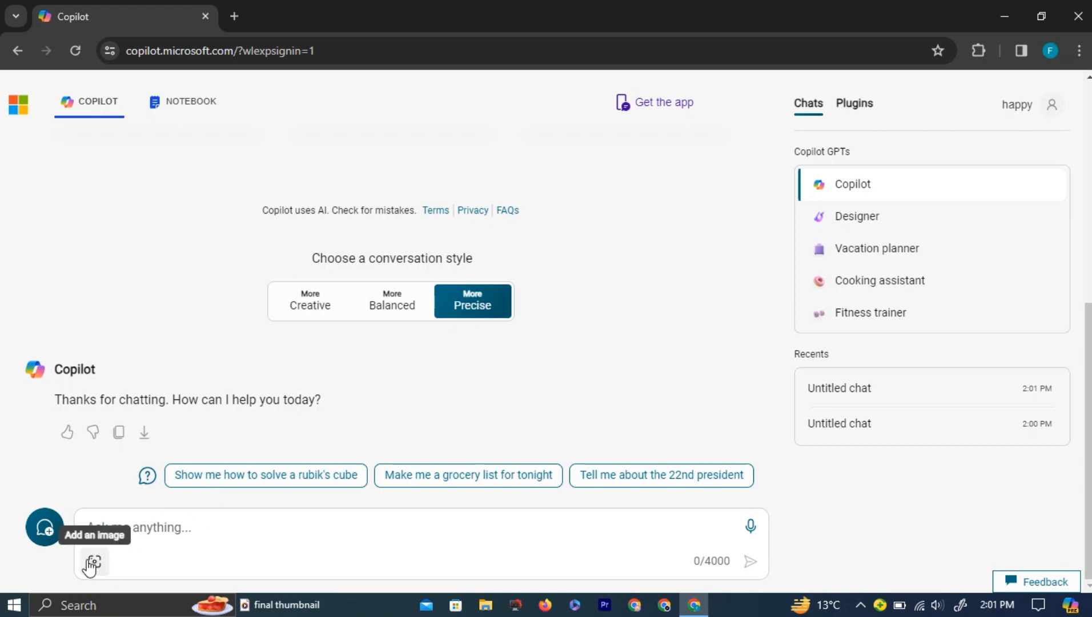
mouse_move(68, 537)
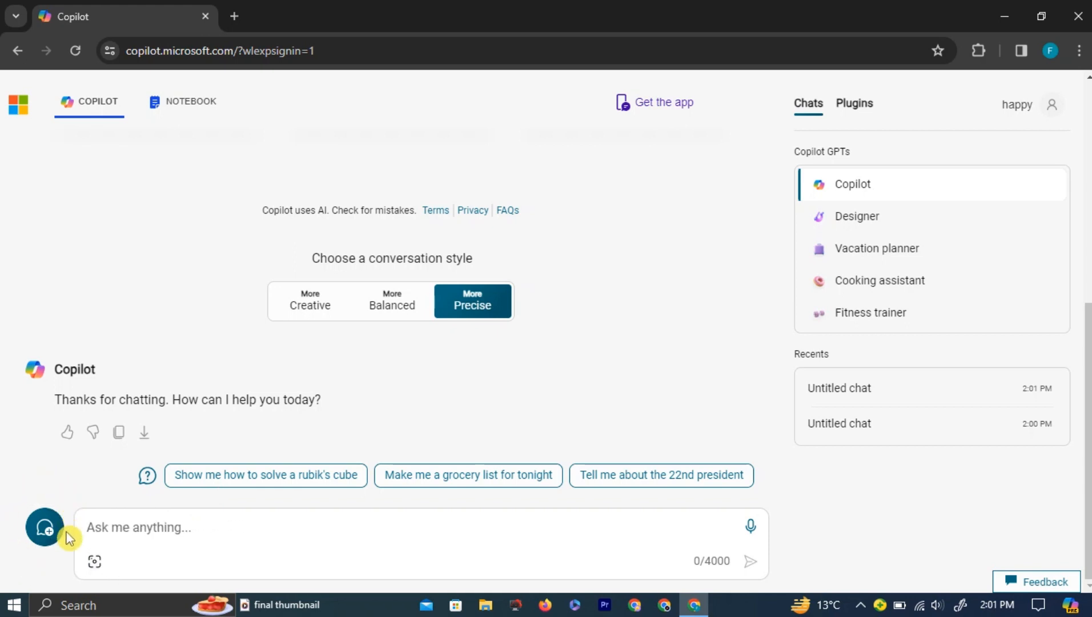
- Start a new topic, then open Notebook and focus its prompt area
left_click(44, 527)
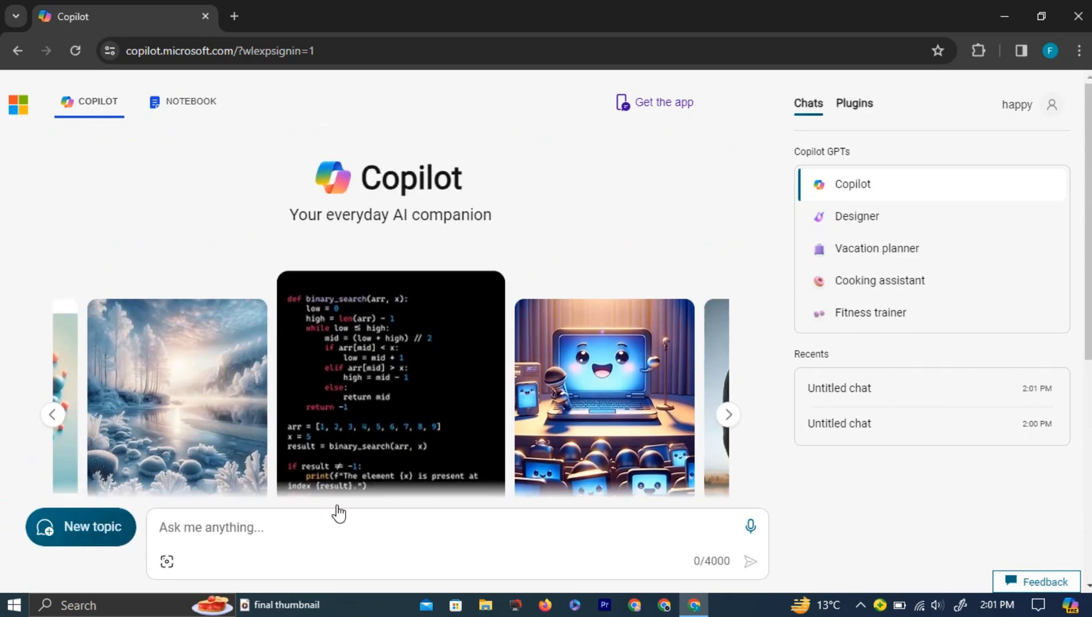
mouse_move(188, 143)
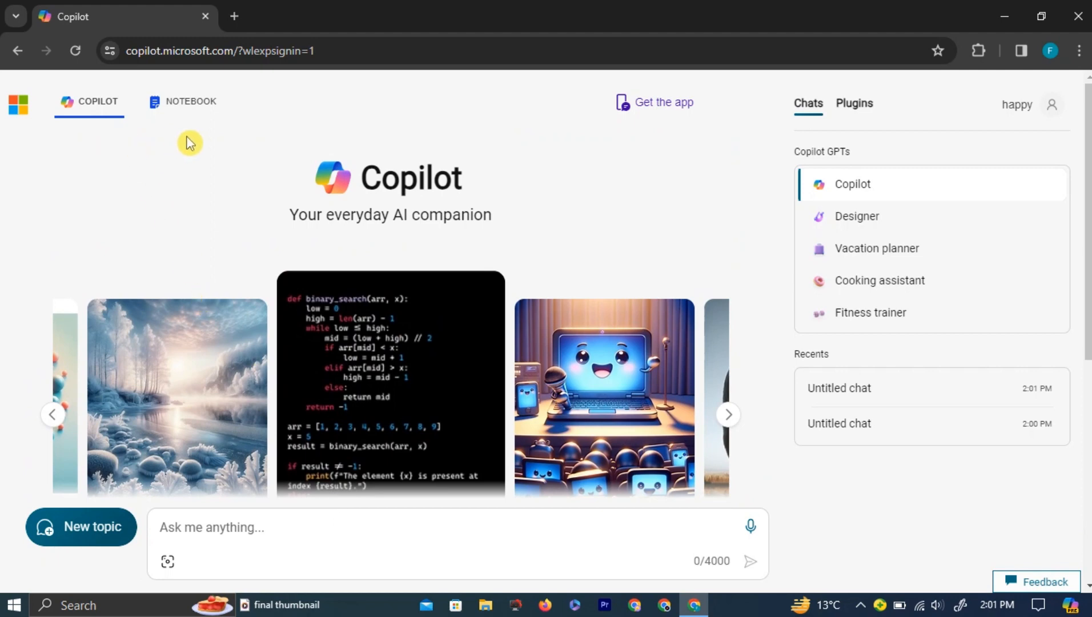
mouse_move(162, 120)
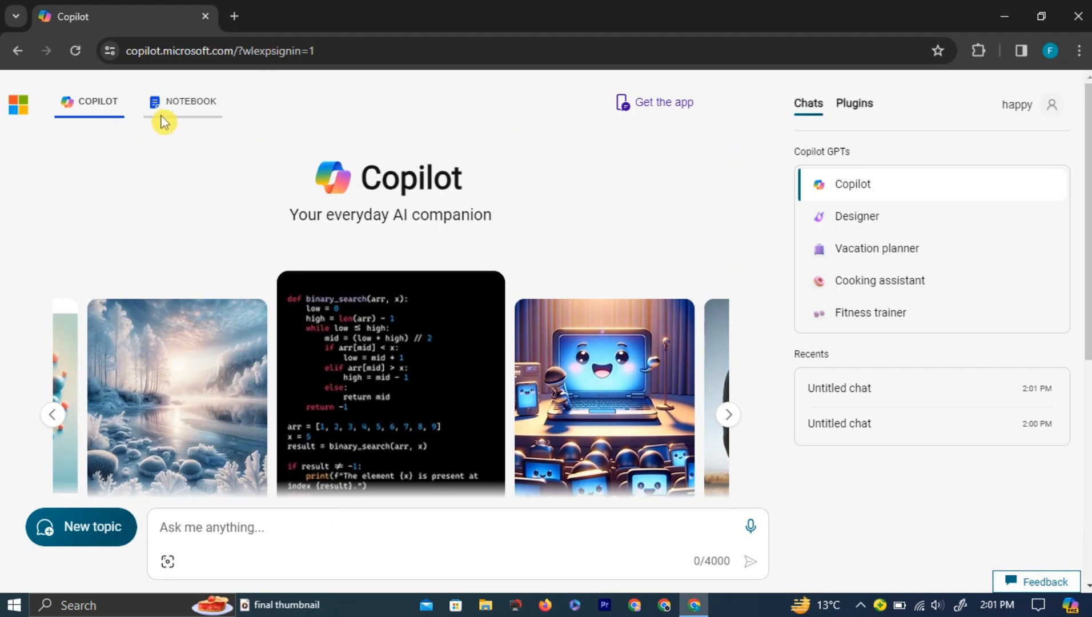
mouse_move(190, 108)
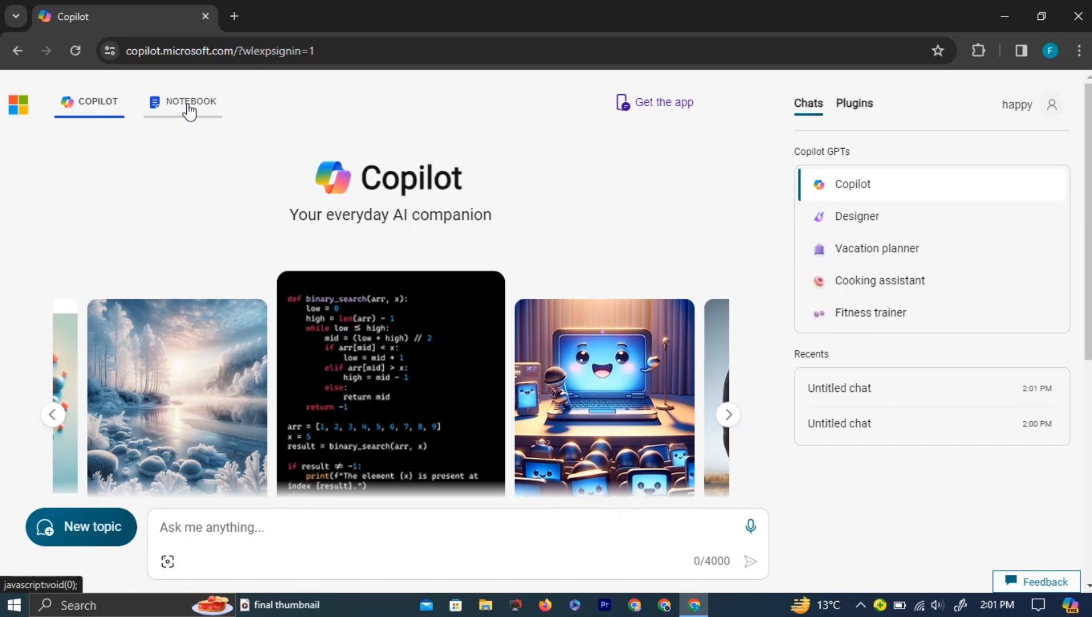
left_click(190, 102)
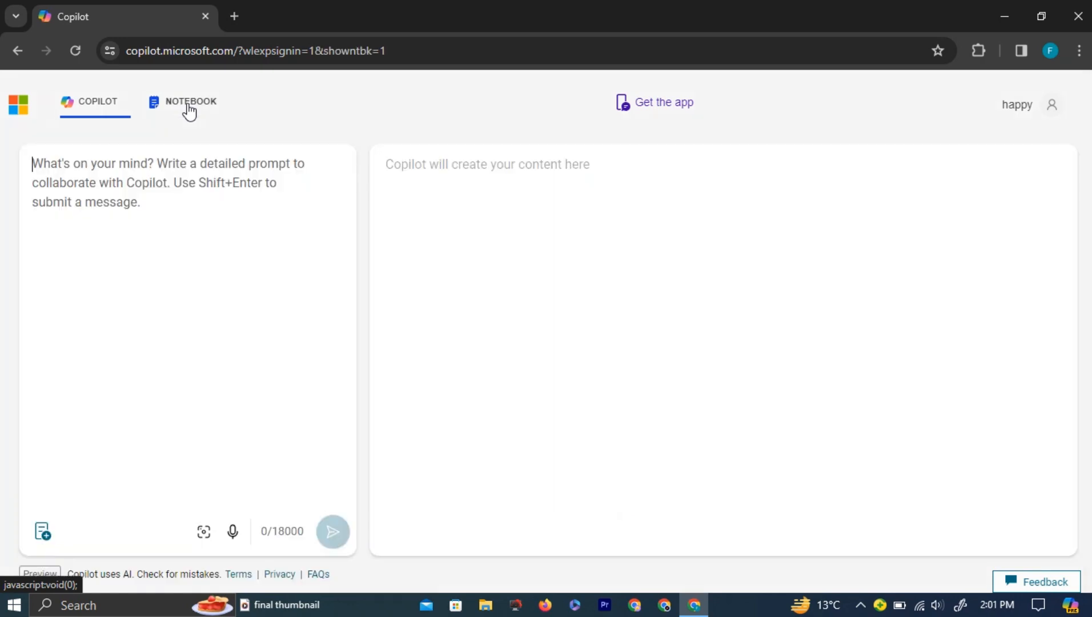
left_click(190, 101)
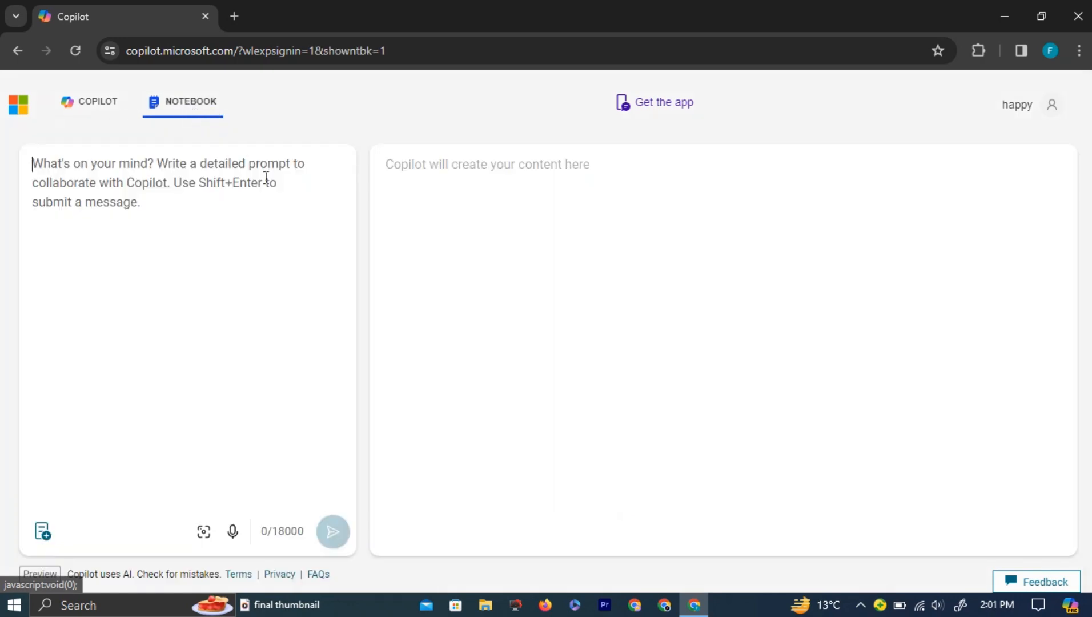